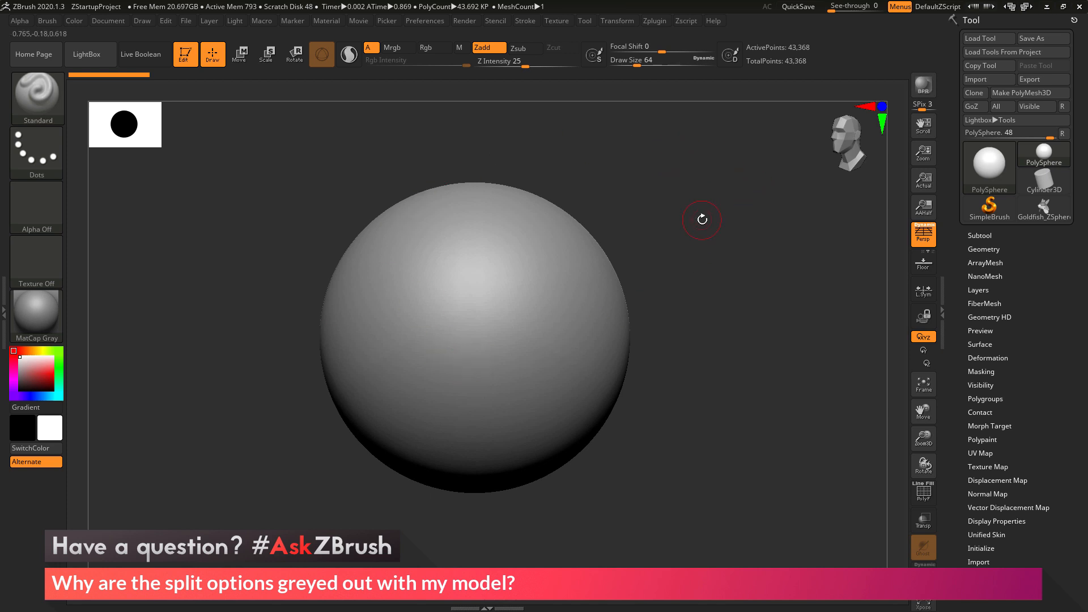
pyautogui.moveTo(706, 226)
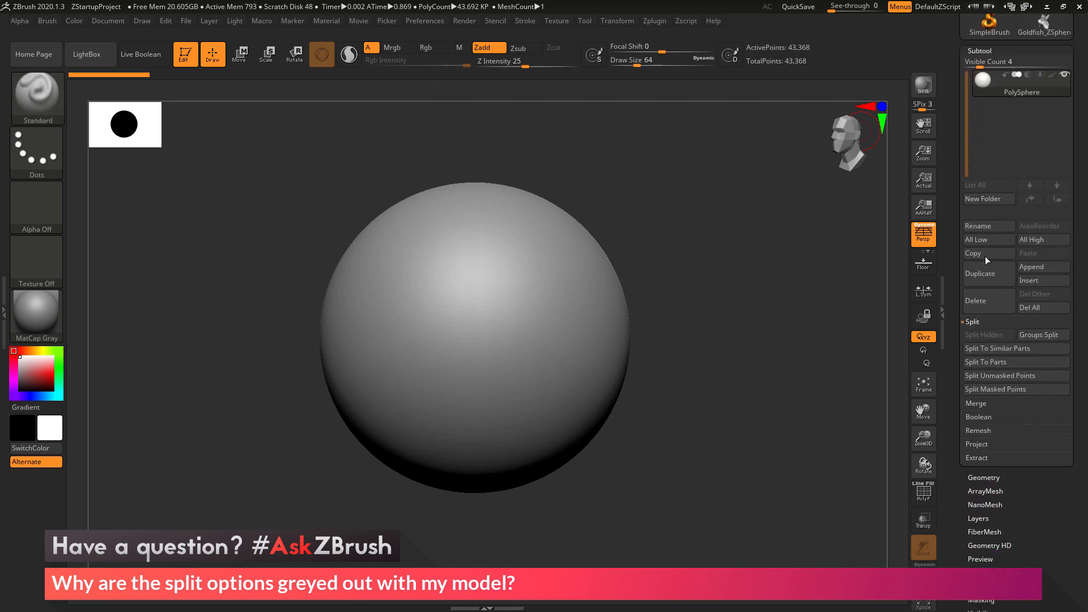
pyautogui.moveTo(563, 272)
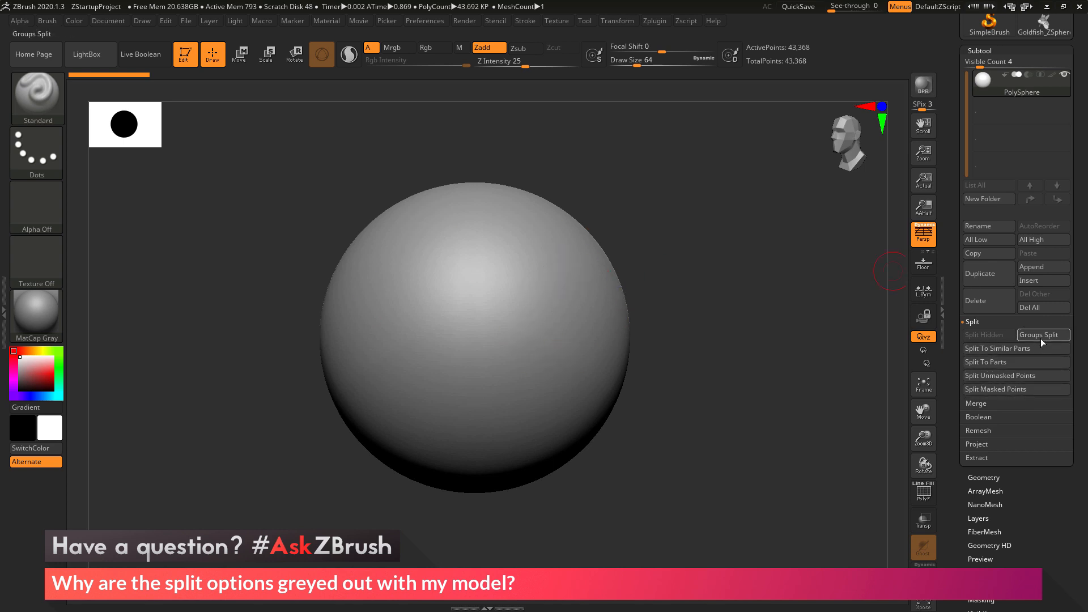
pyautogui.moveTo(1015, 348)
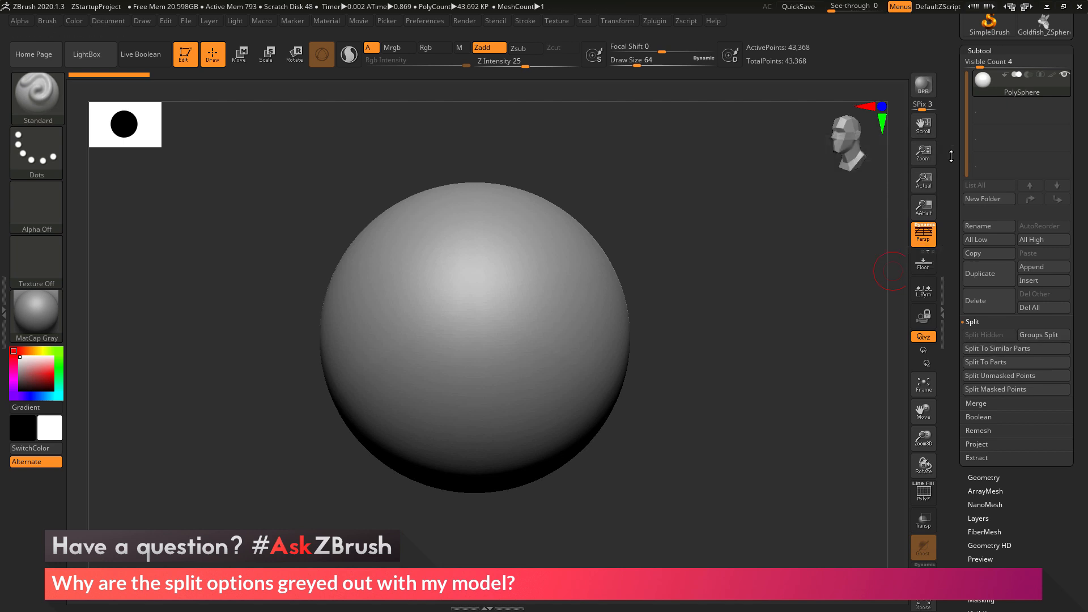
# - Load the Goldfish_ZSpheres model and confirm its Subtool Split buttons are greyed out
pyautogui.click(584, 21)
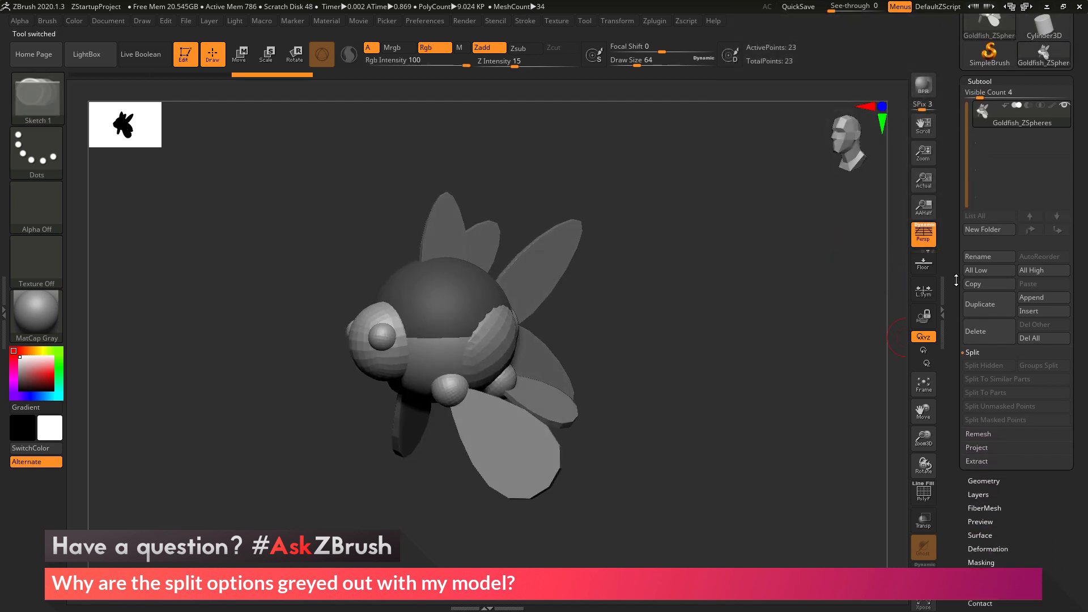
pyautogui.moveTo(1038, 365)
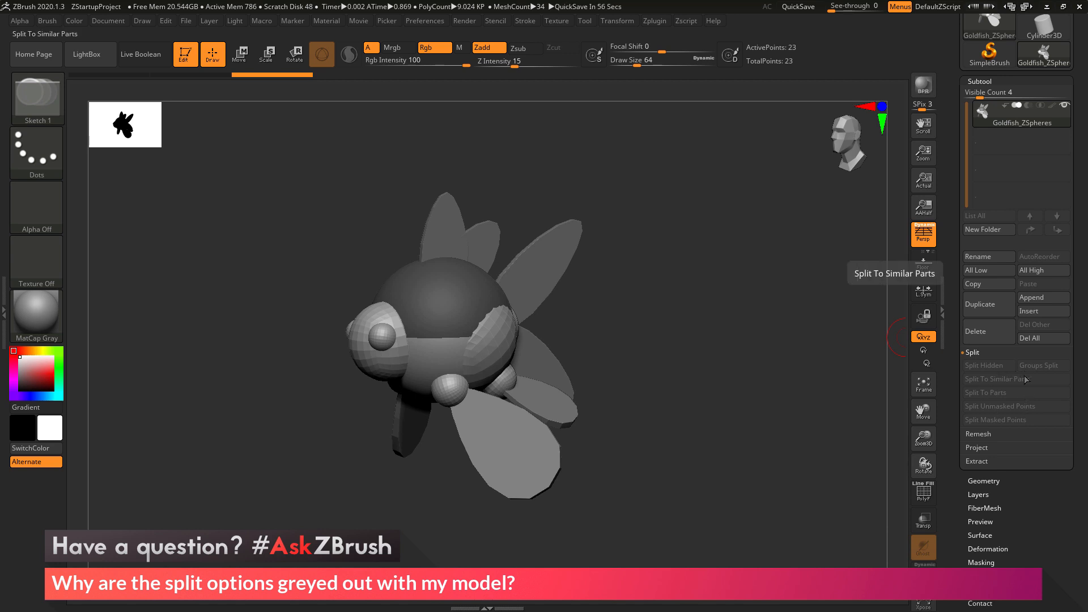
pyautogui.moveTo(985, 392)
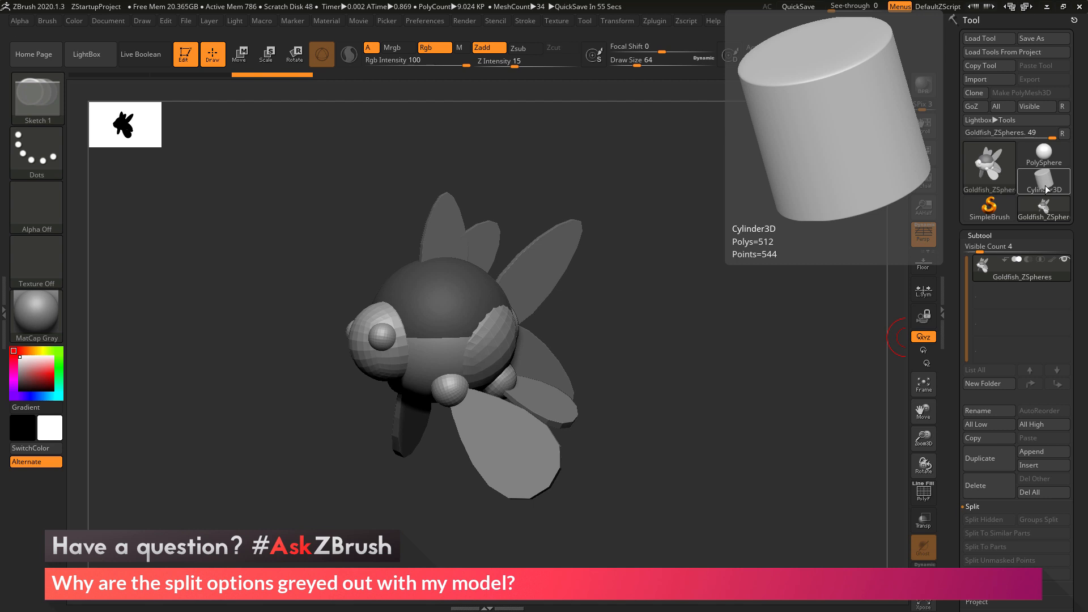
pyautogui.moveTo(1051, 189)
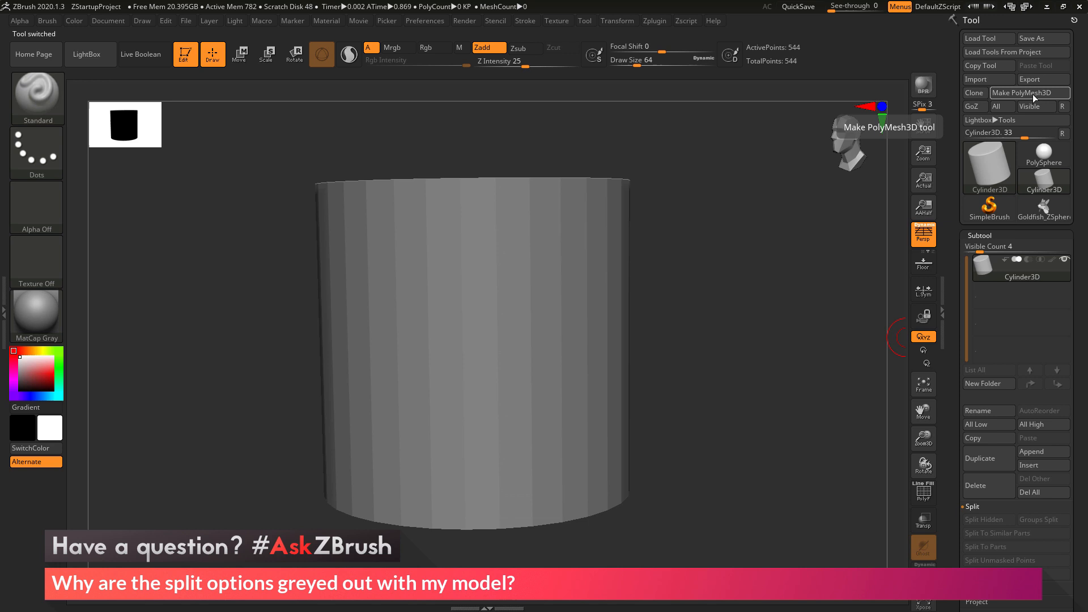
# - Convert the Cylinder3D primitive into PM3D_Cylinder3D with Make PolyMesh3D
pyautogui.click(1029, 92)
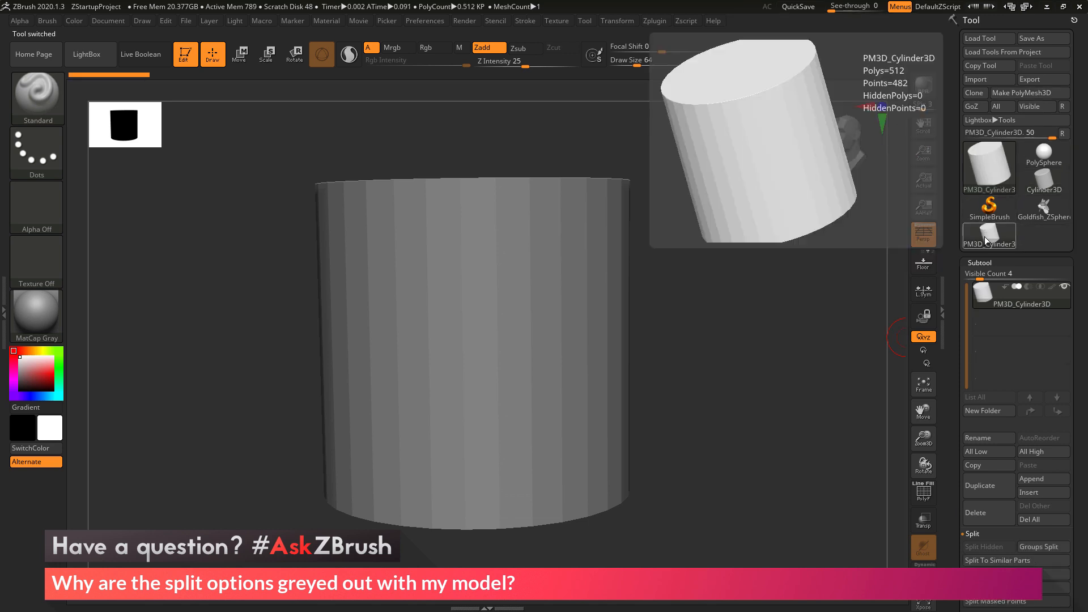
pyautogui.moveTo(988, 207)
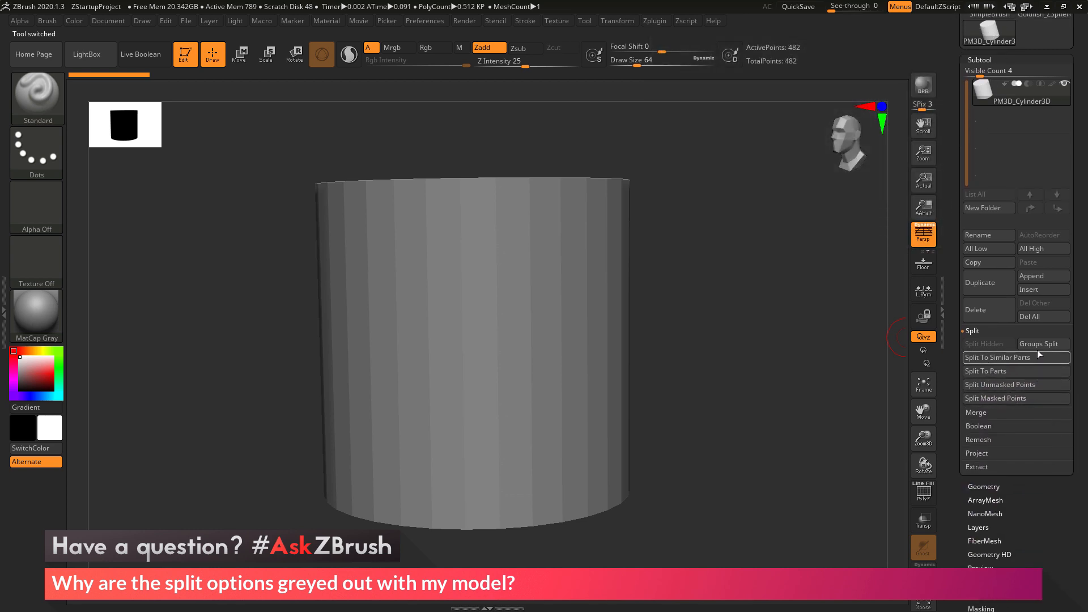
# - Reselect Goldfish_ZSpheres and expand its Tool > Adaptive Skin settings
pyautogui.click(970, 20)
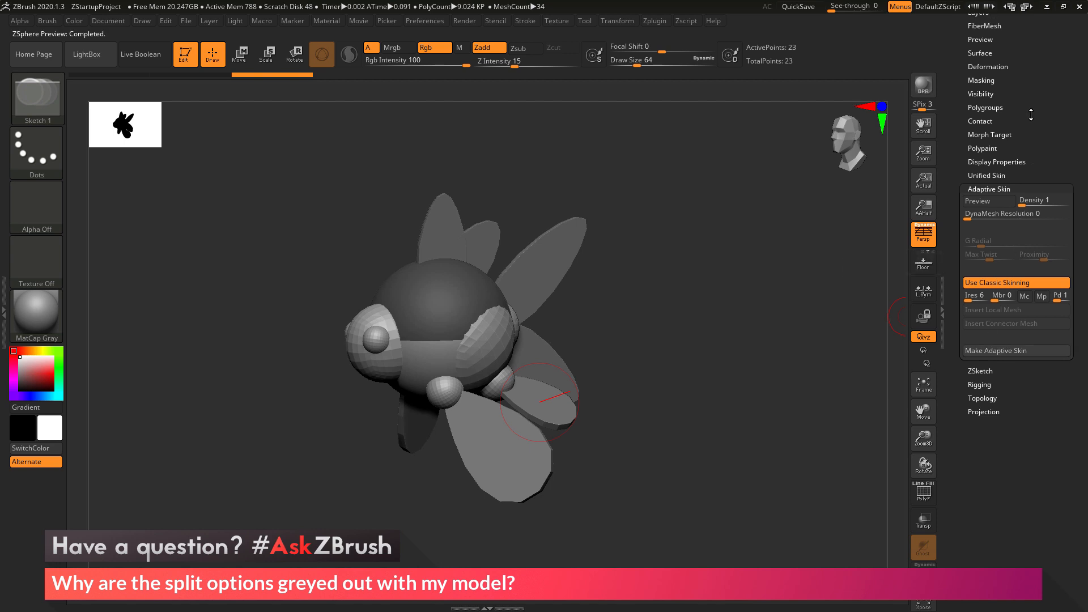
# - Make an adaptive skin of the goldfish and load Skin_Goldfish_ZSpheres
pyautogui.click(970, 20)
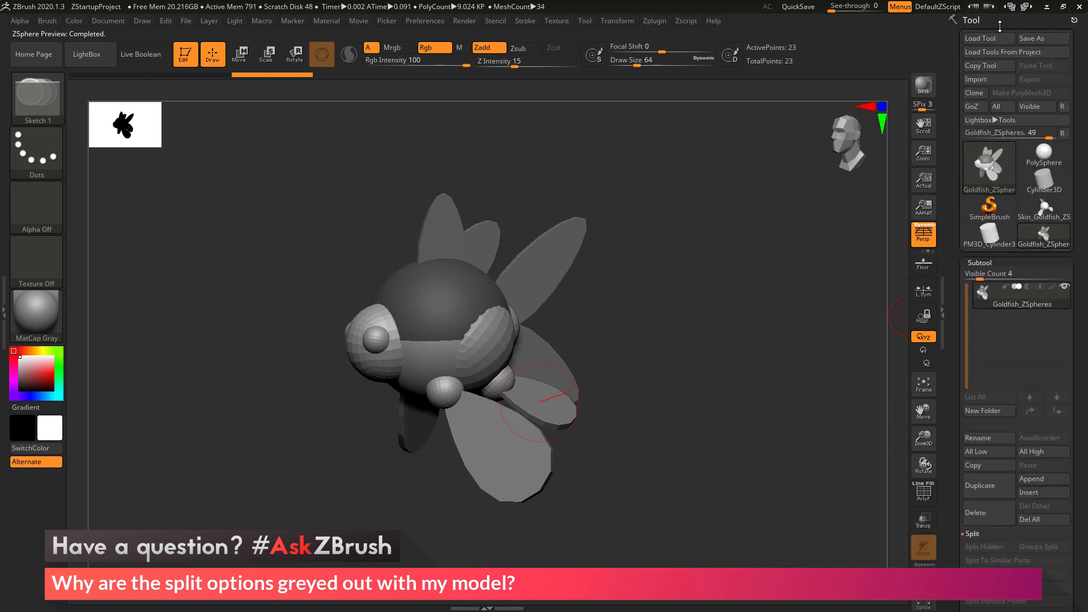
pyautogui.click(1042, 211)
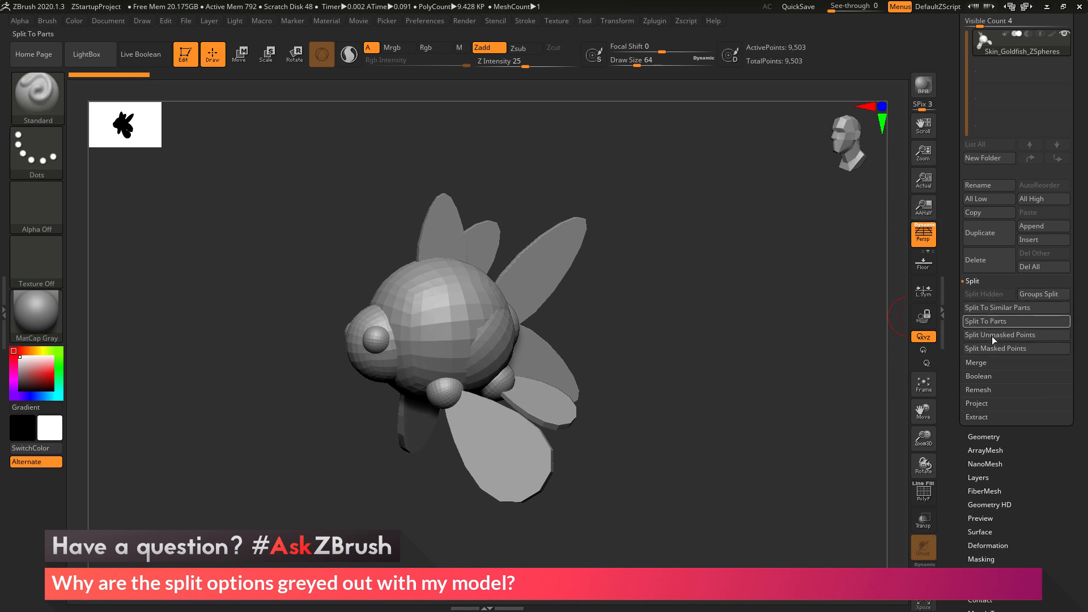
pyautogui.moveTo(1027, 321)
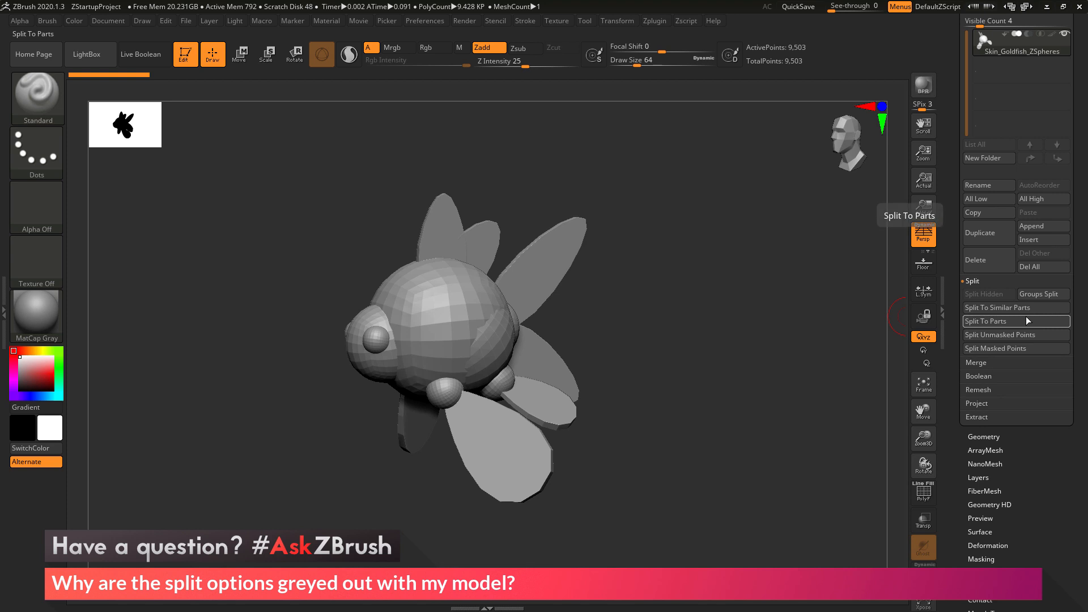